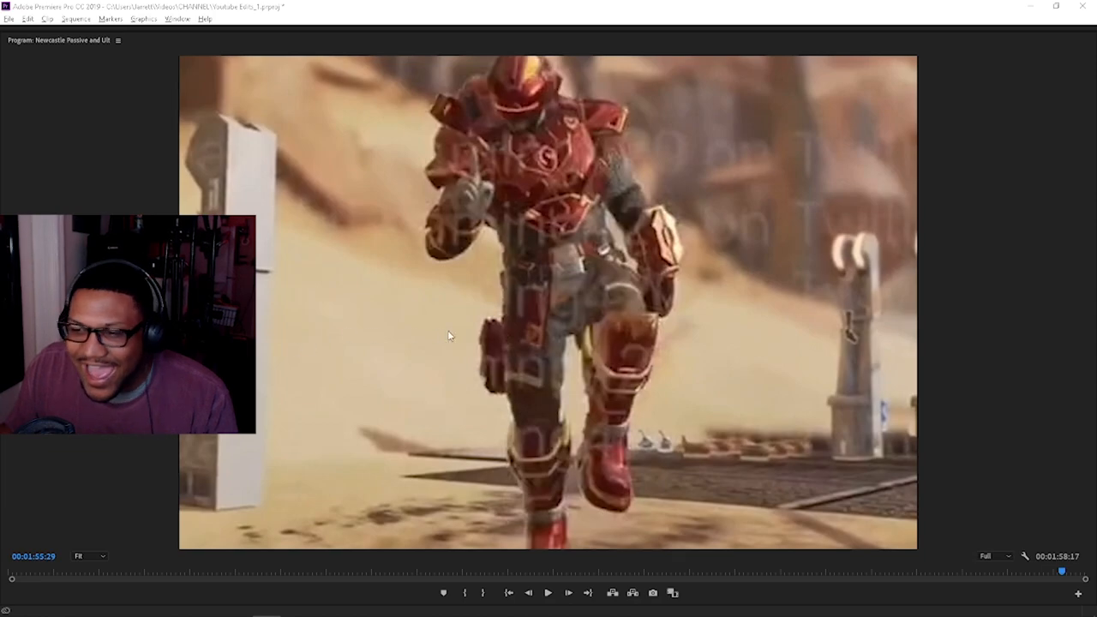
pyautogui.click(547, 593)
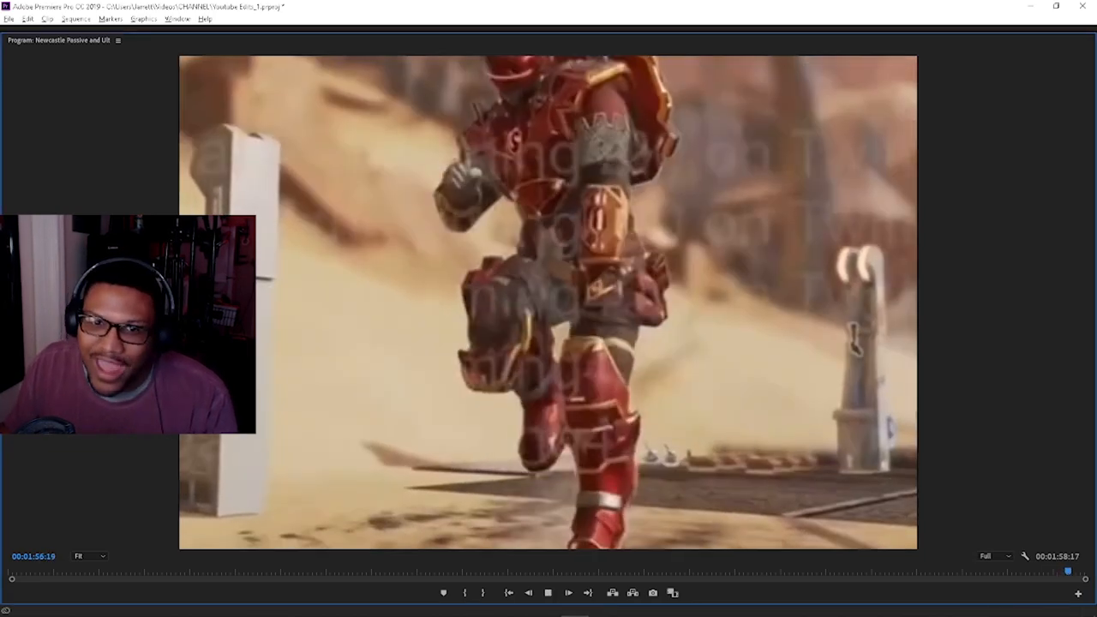